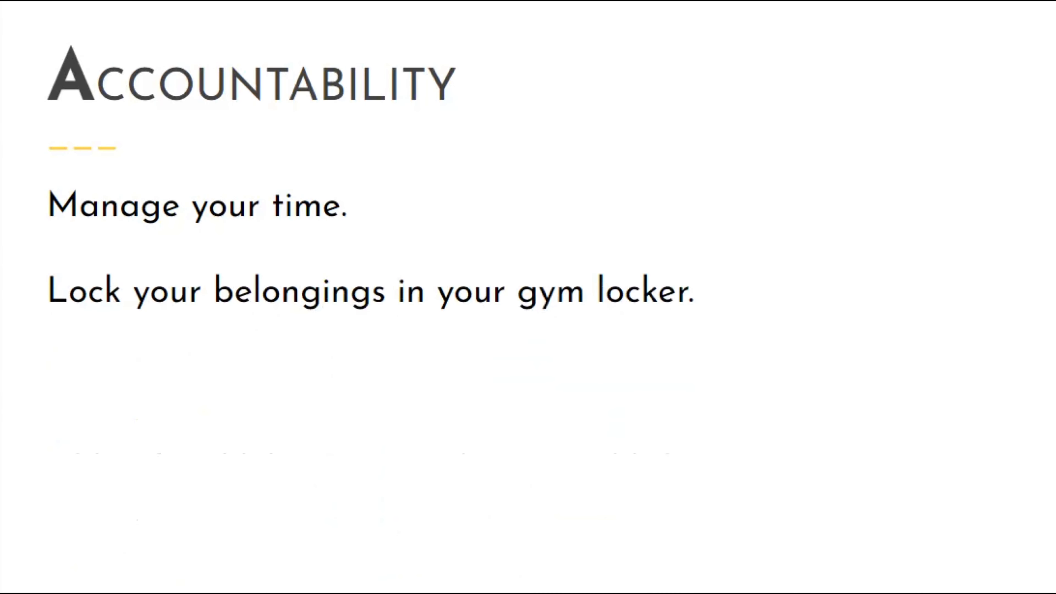
Reveal the third rule, "Gather your belongings upon exit," on the Accountability slide
key("Right")
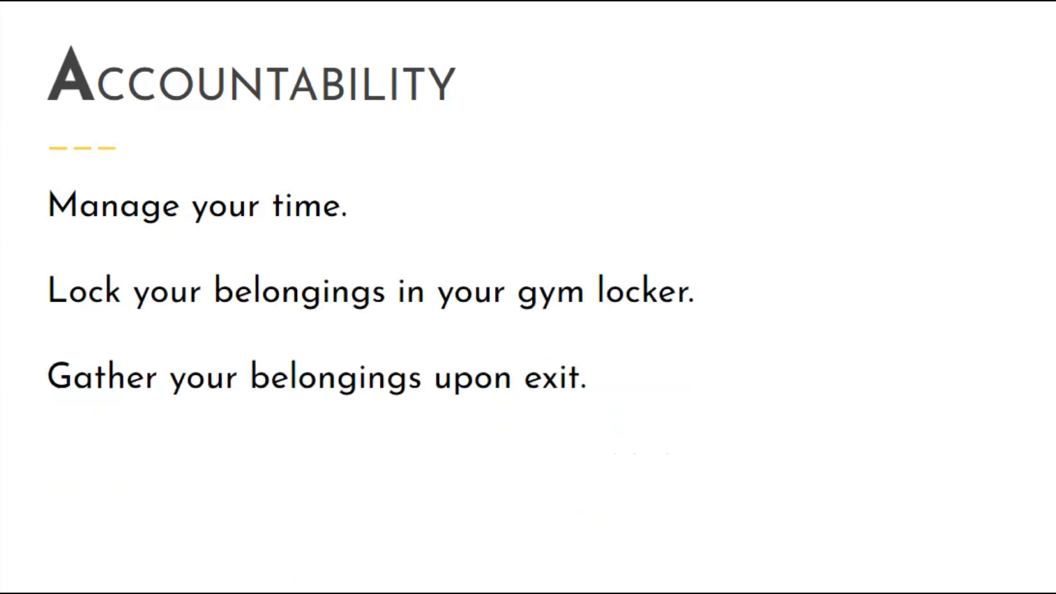